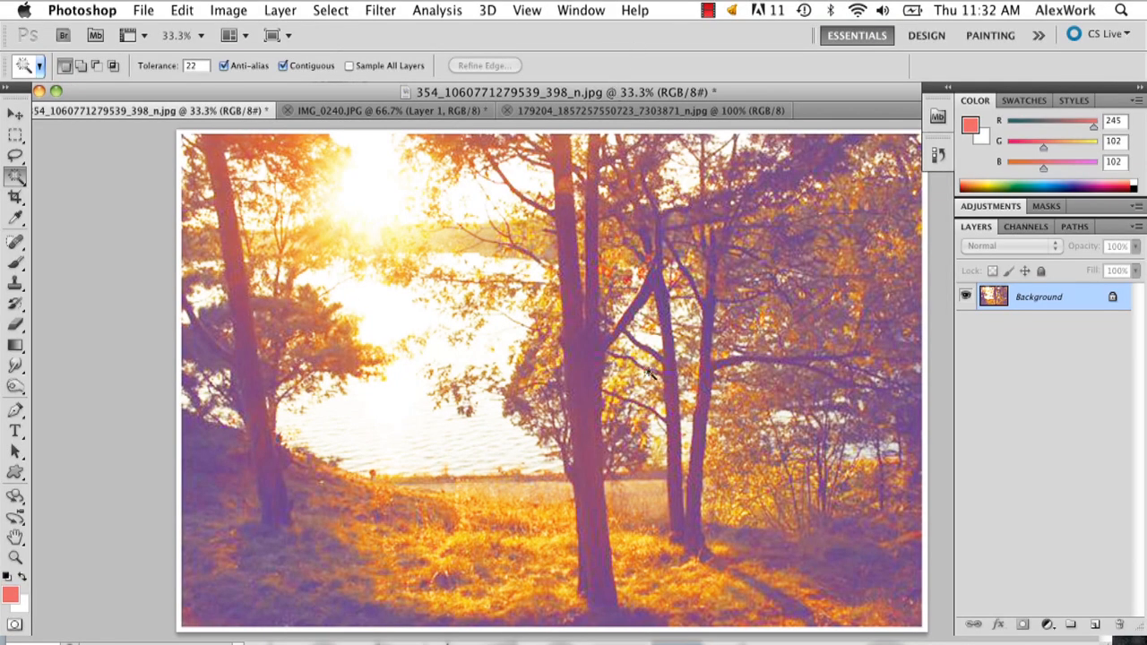
{"action": "mouse_move", "coordinate": [1018, 153]}
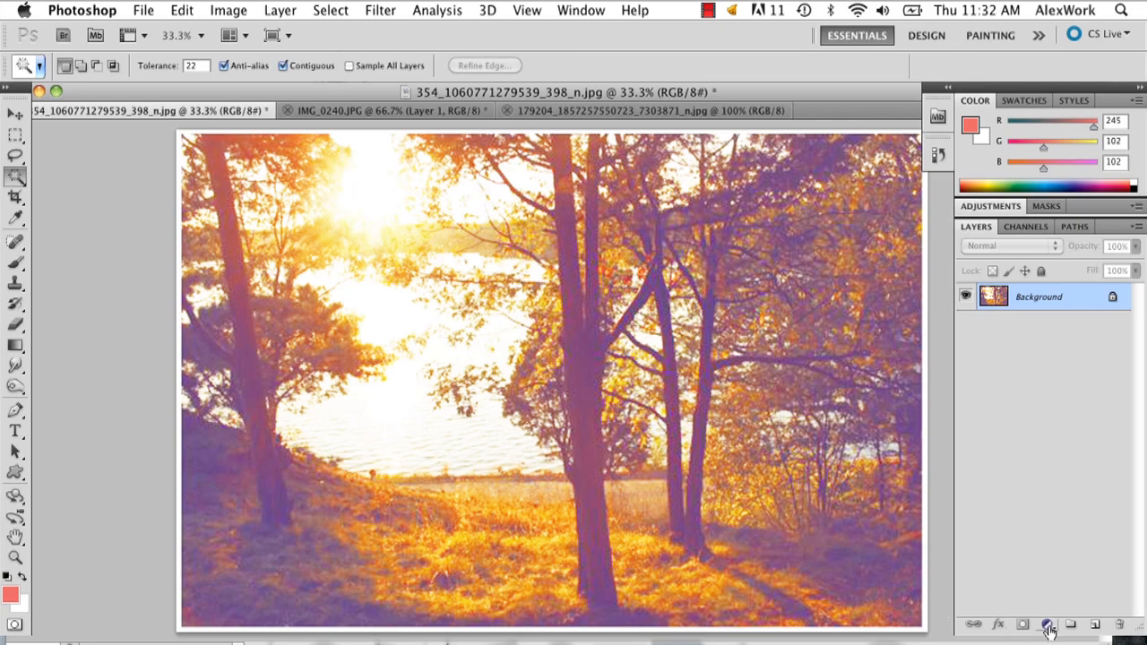
Step: Add a Brightness/Contrast adjustment layer above the tree photo from the Layers panel
{"action": "left_click", "coordinate": [1047, 623]}
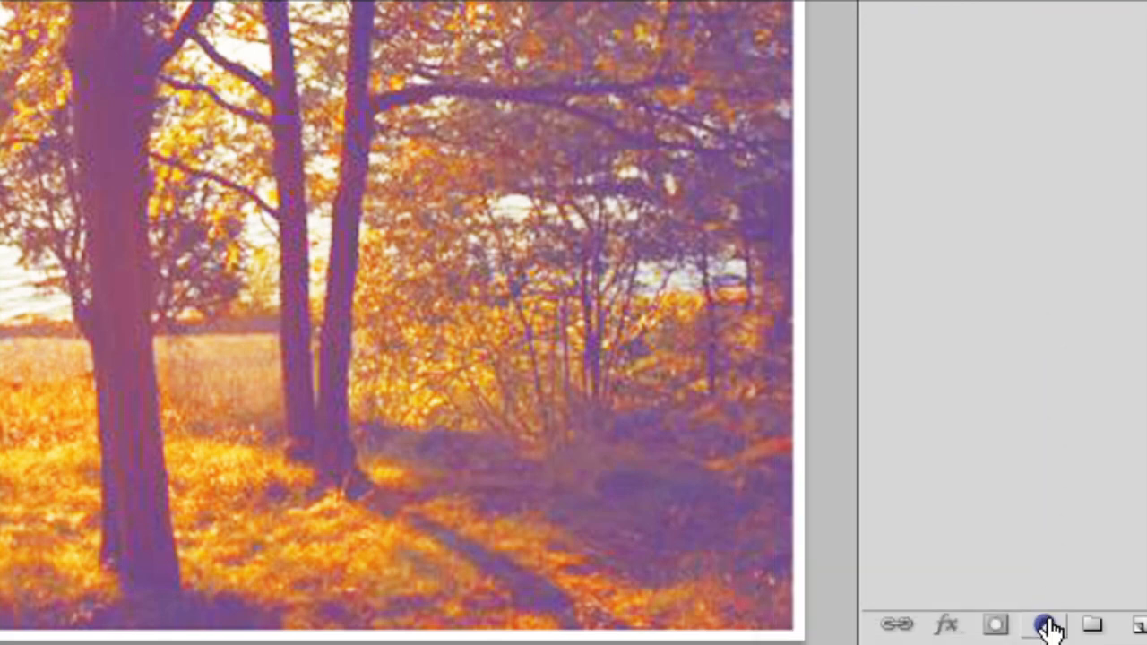
{"action": "left_click", "coordinate": [1044, 624]}
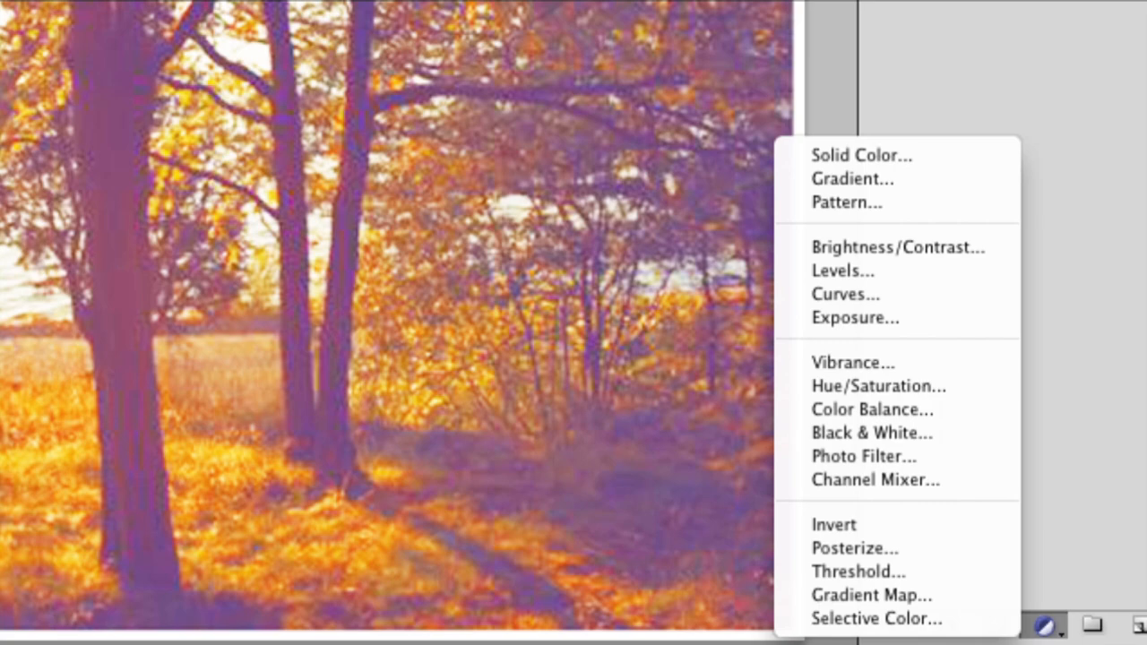
{"action": "mouse_move", "coordinate": [898, 248]}
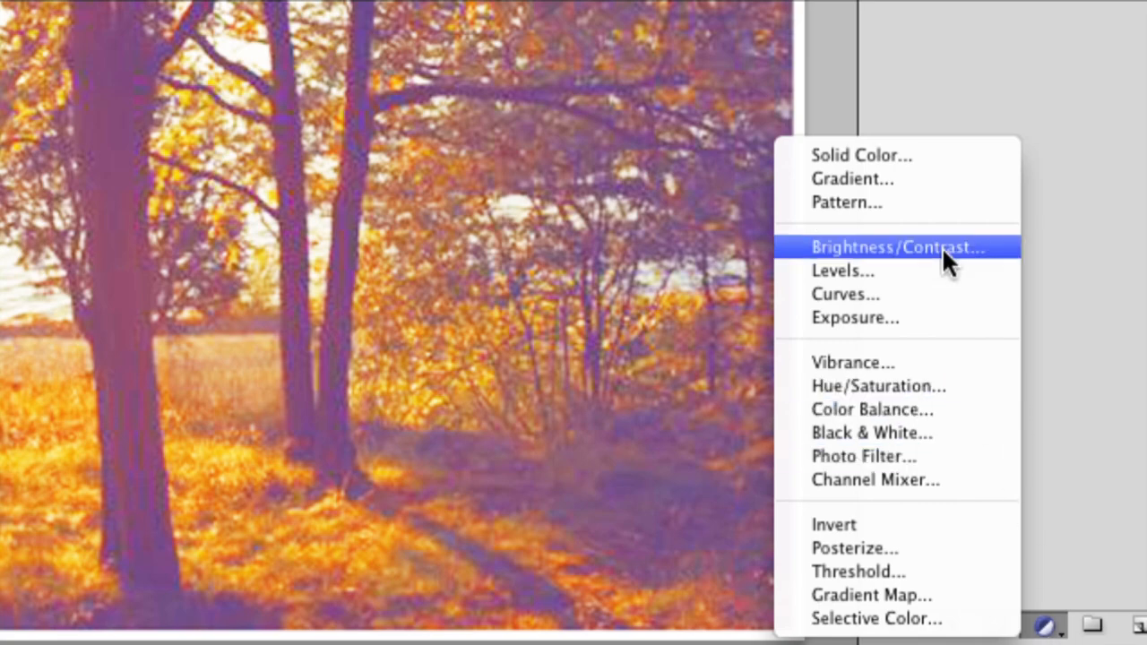
{"action": "left_click", "coordinate": [900, 247]}
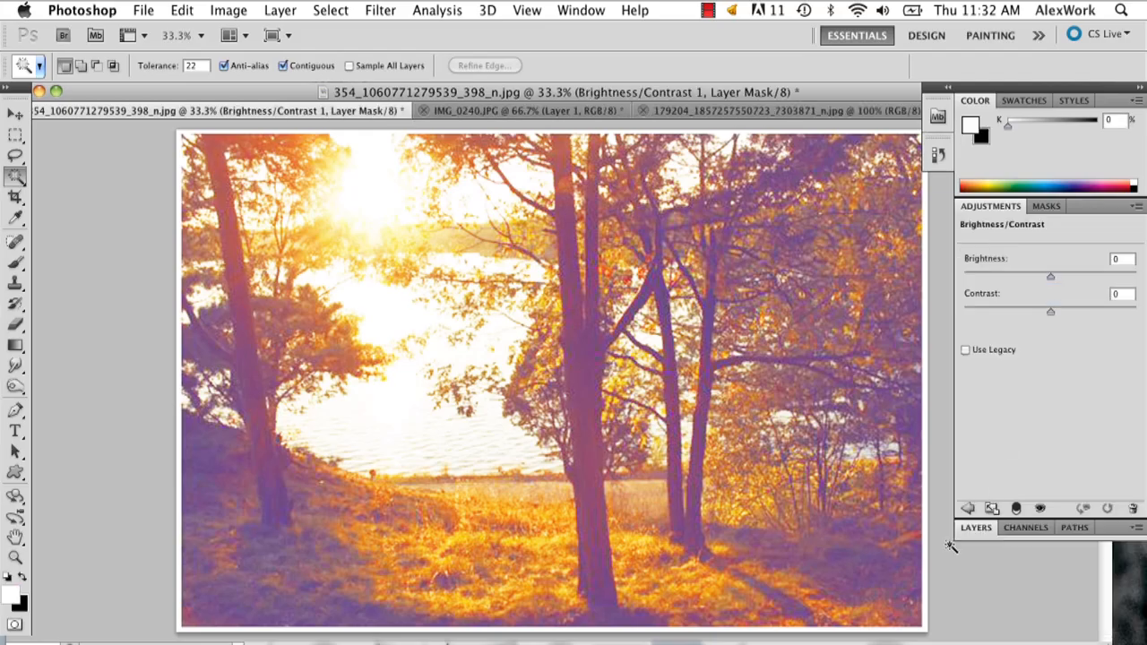
Step: Drag Brightness down to about -60 so the overexposed photo darkens
{"action": "left_click_drag", "start_coordinate": [1050, 276], "coordinate": [1046, 276]}
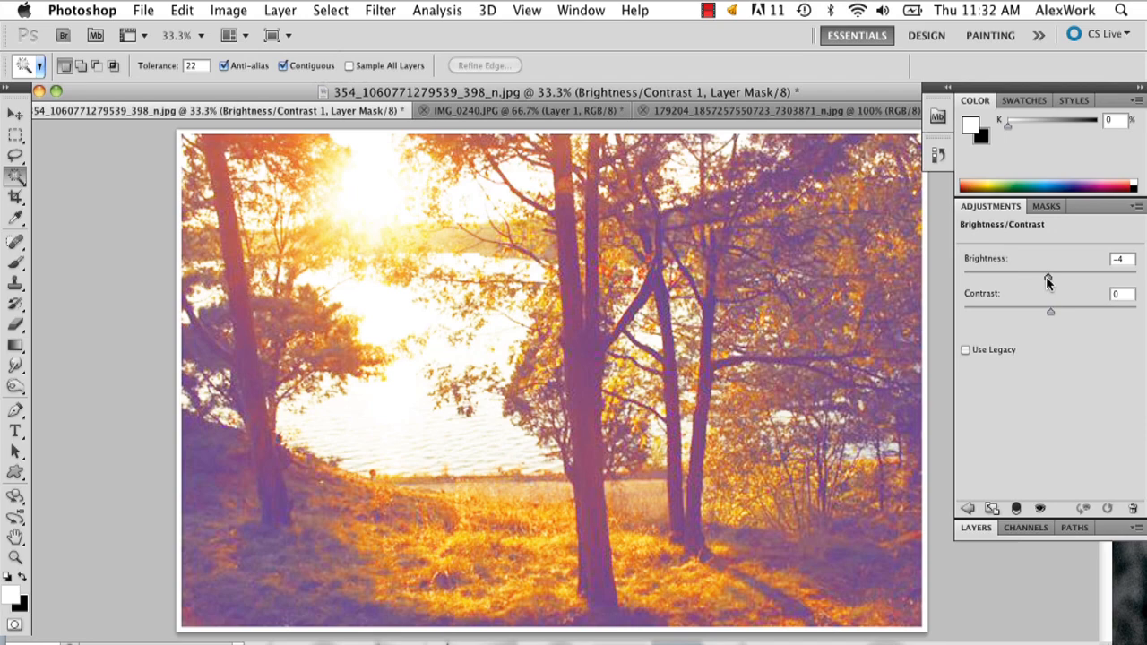
{"action": "left_click_drag", "start_coordinate": [1049, 276], "coordinate": [1015, 276]}
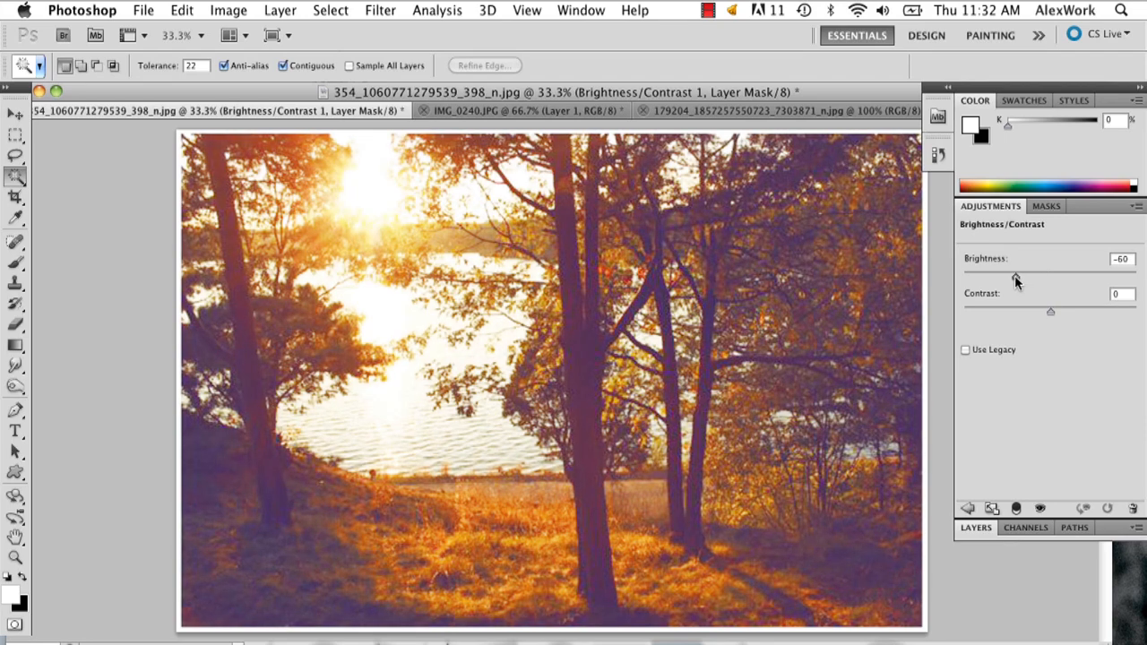
{"action": "left_click_drag", "start_coordinate": [1050, 312], "coordinate": [1066, 311]}
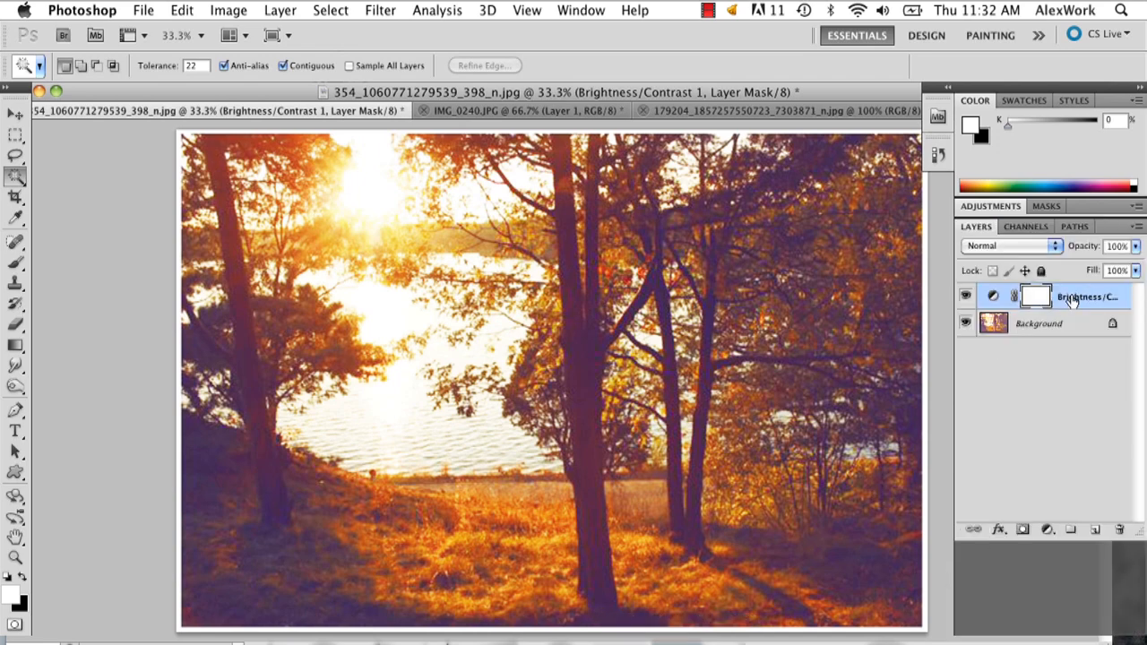
Step: Merge the Brightness/Contrast layer down into the Background layer
{"action": "right_click", "coordinate": [1086, 298]}
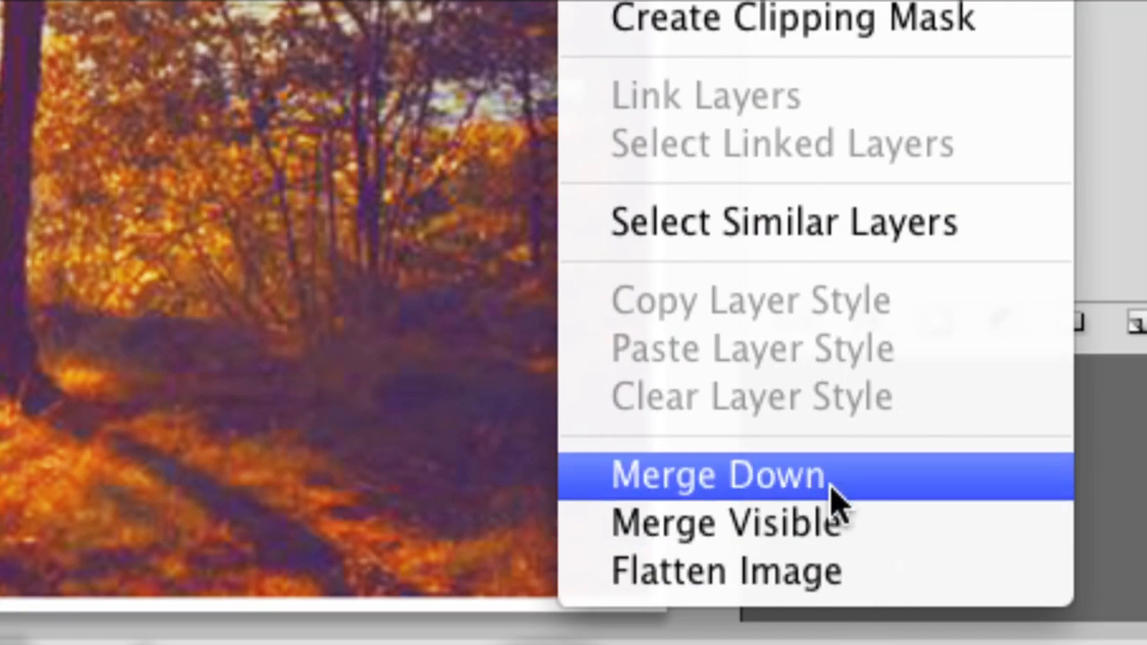
{"action": "left_click", "coordinate": [717, 475]}
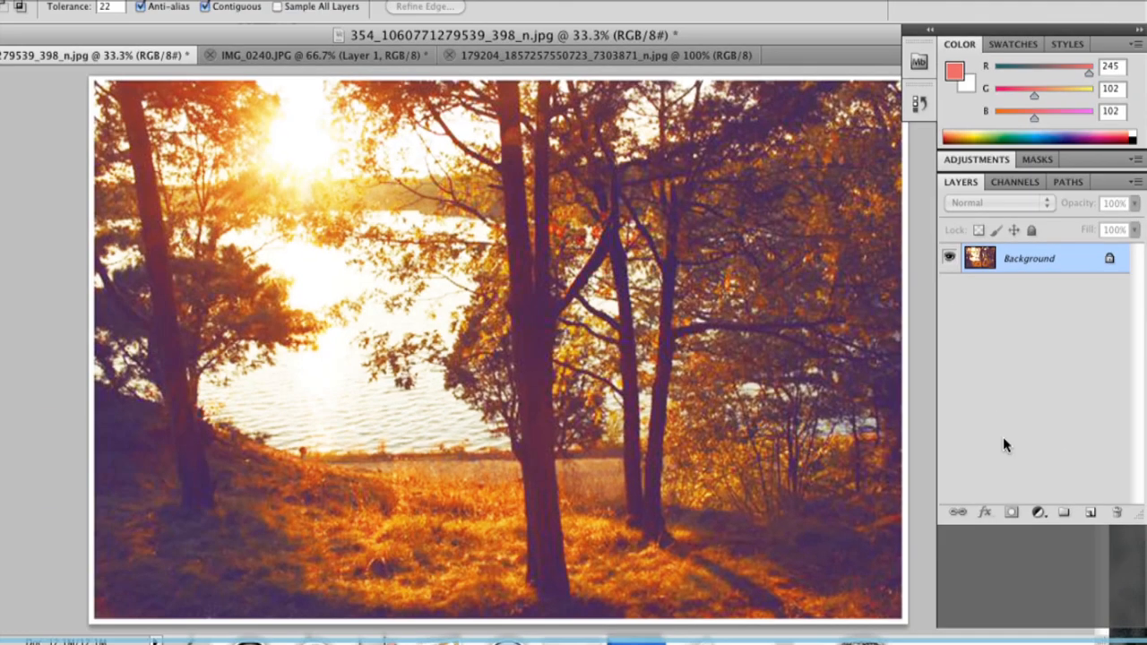